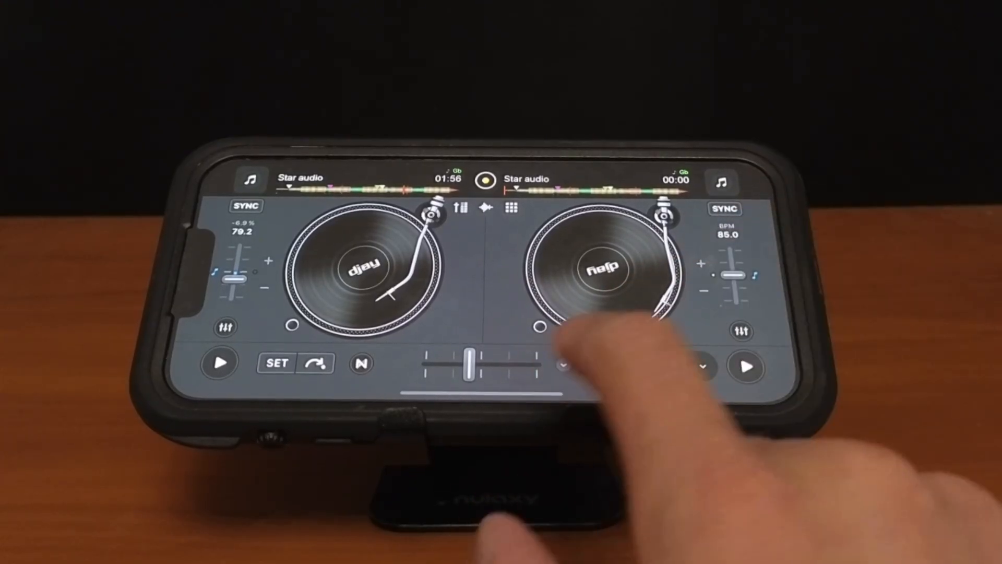
Step: Show the Neural Mix drums, harmonic and vocals stem panels on both decks
click(702, 366)
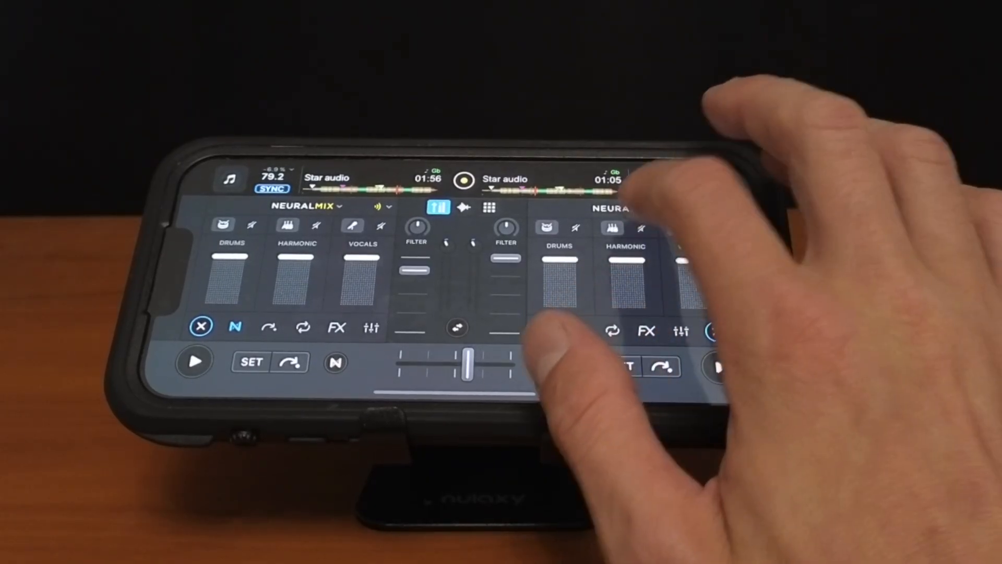
click(626, 207)
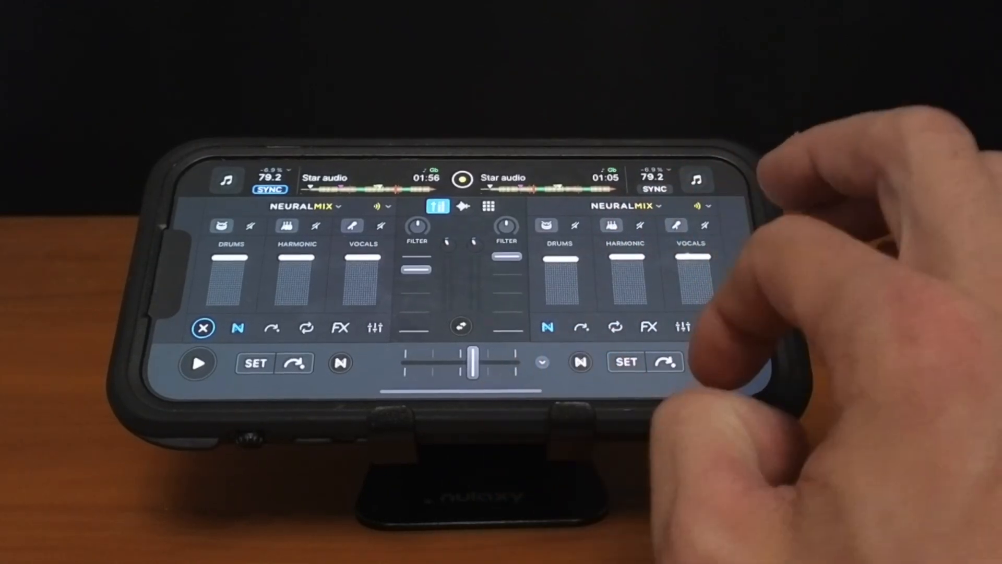
click(722, 363)
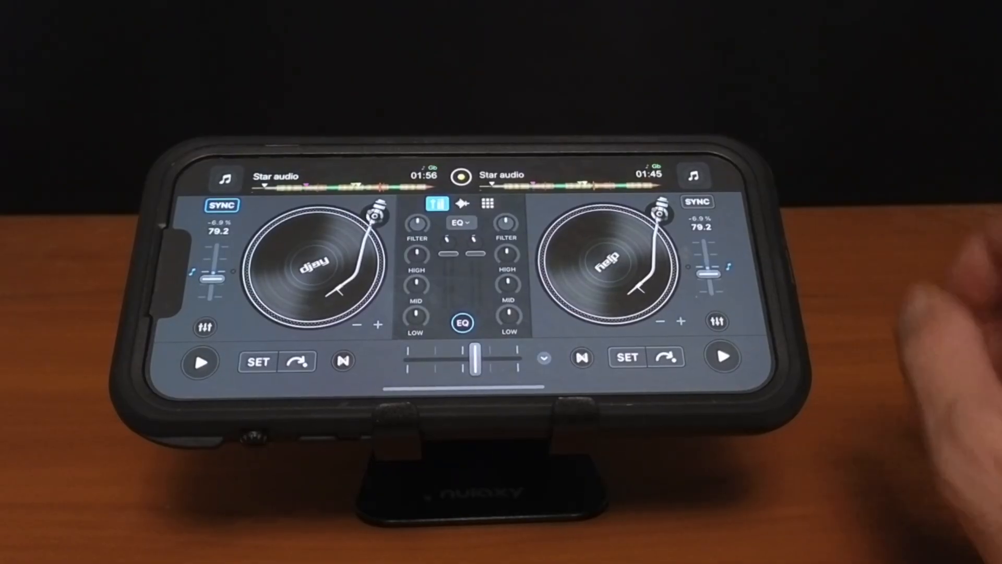
click(460, 222)
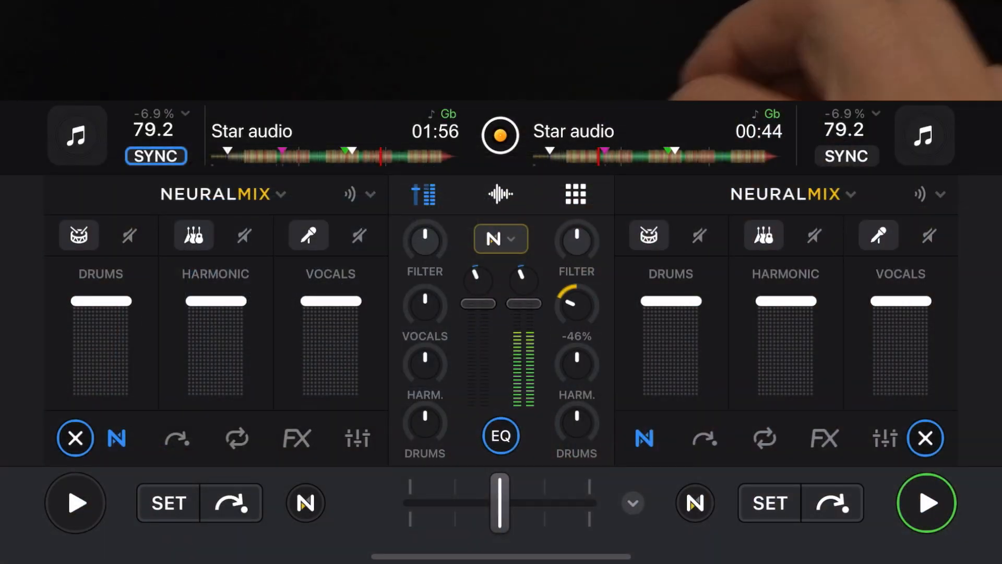
Step: Turn the right deck's harmonic stem knob fully down to -100%
drag(575, 304, 557, 325)
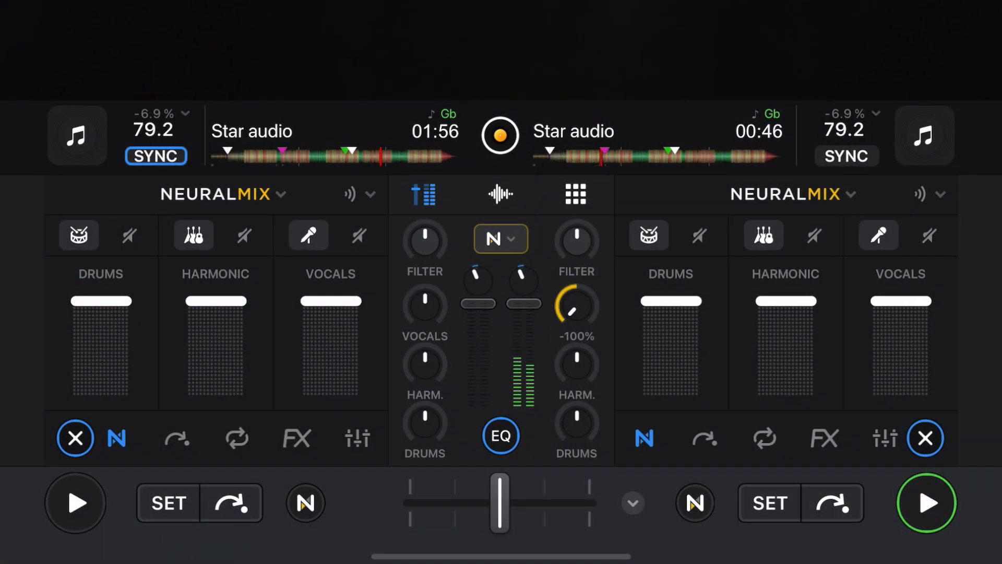